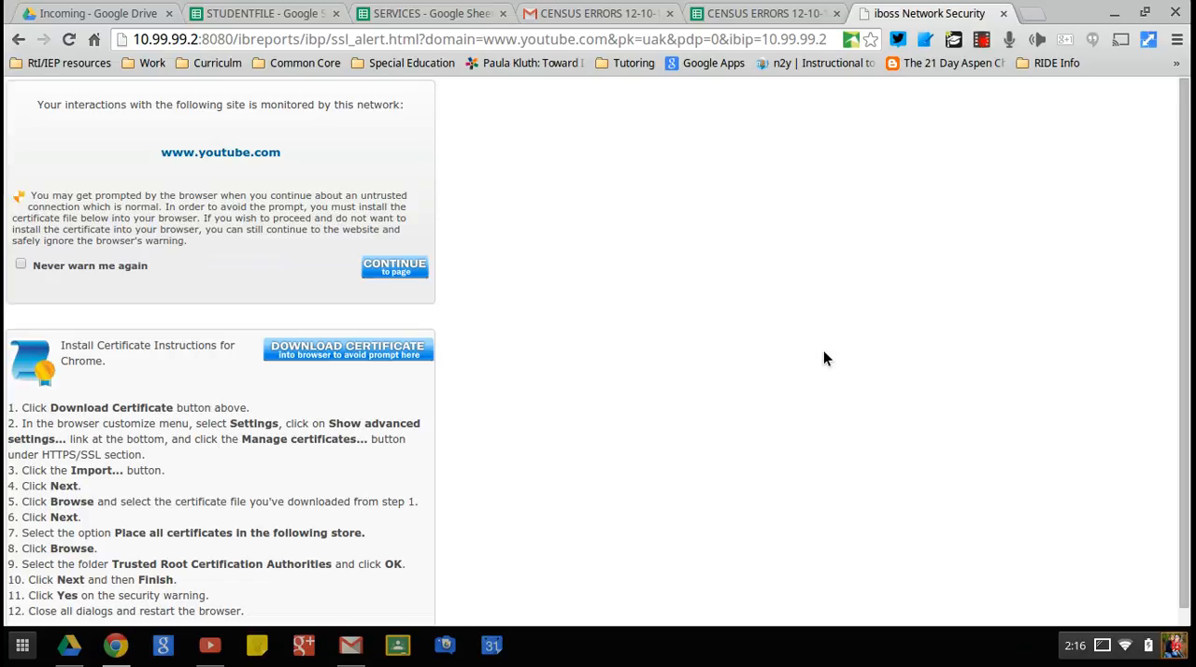
{"action": "mouse_move", "coordinate": [75, 281]}
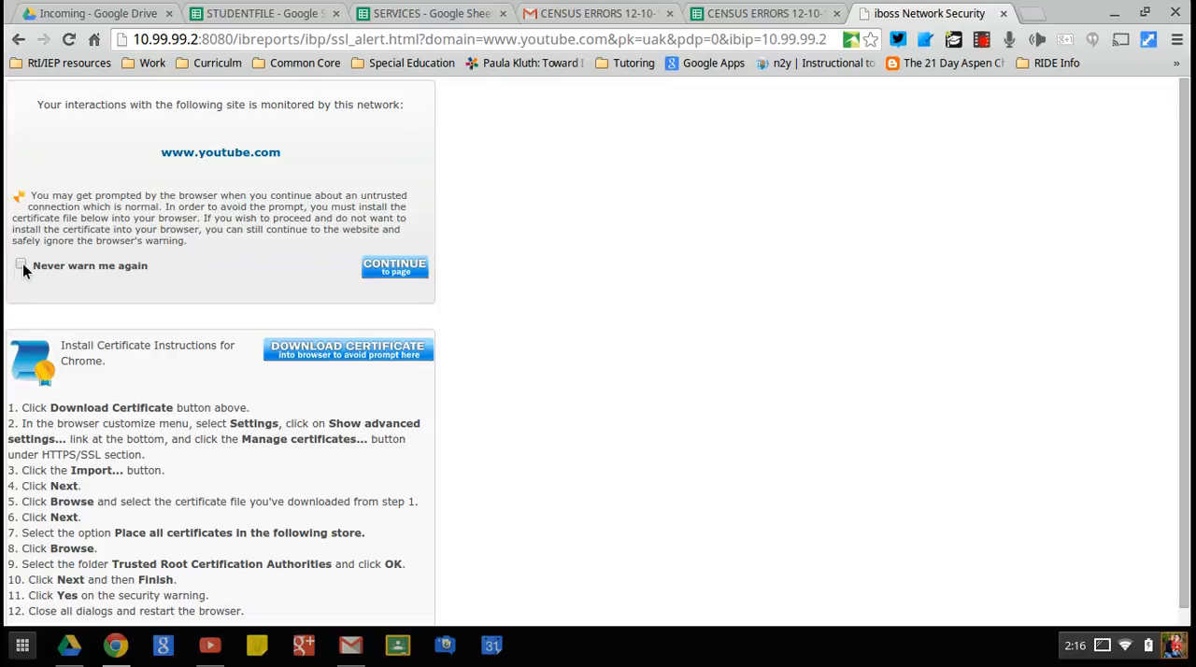
{"action": "left_click", "coordinate": [20, 265]}
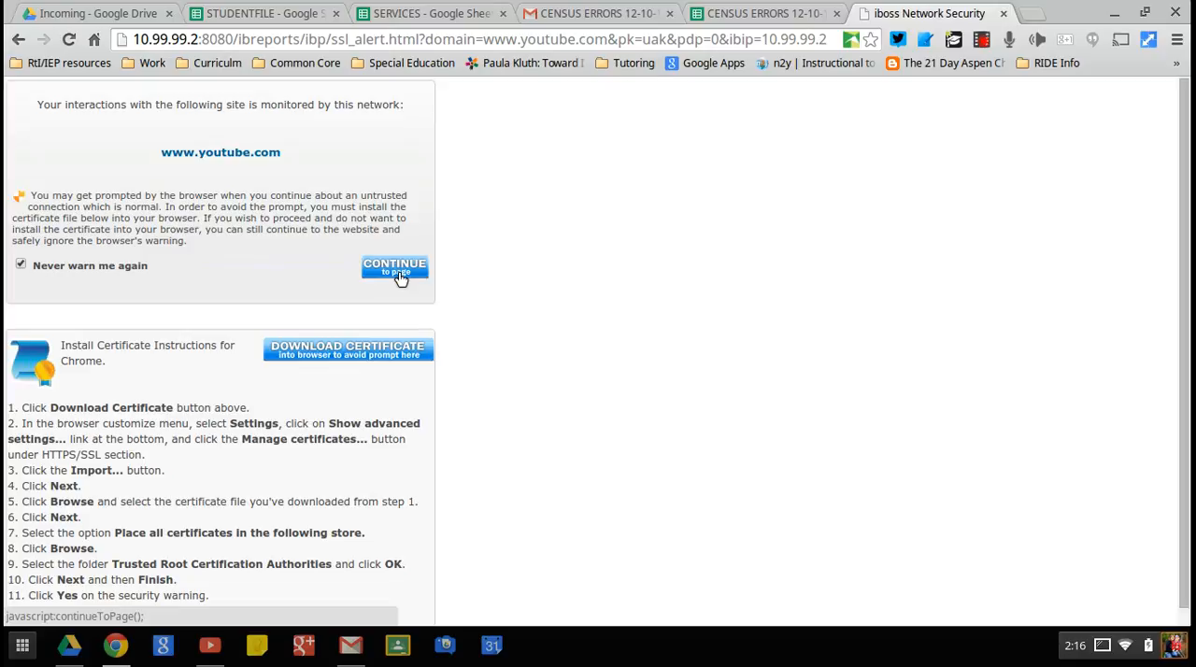
{"action": "scroll", "scroll_direction": "down", "scroll_amount": 3}
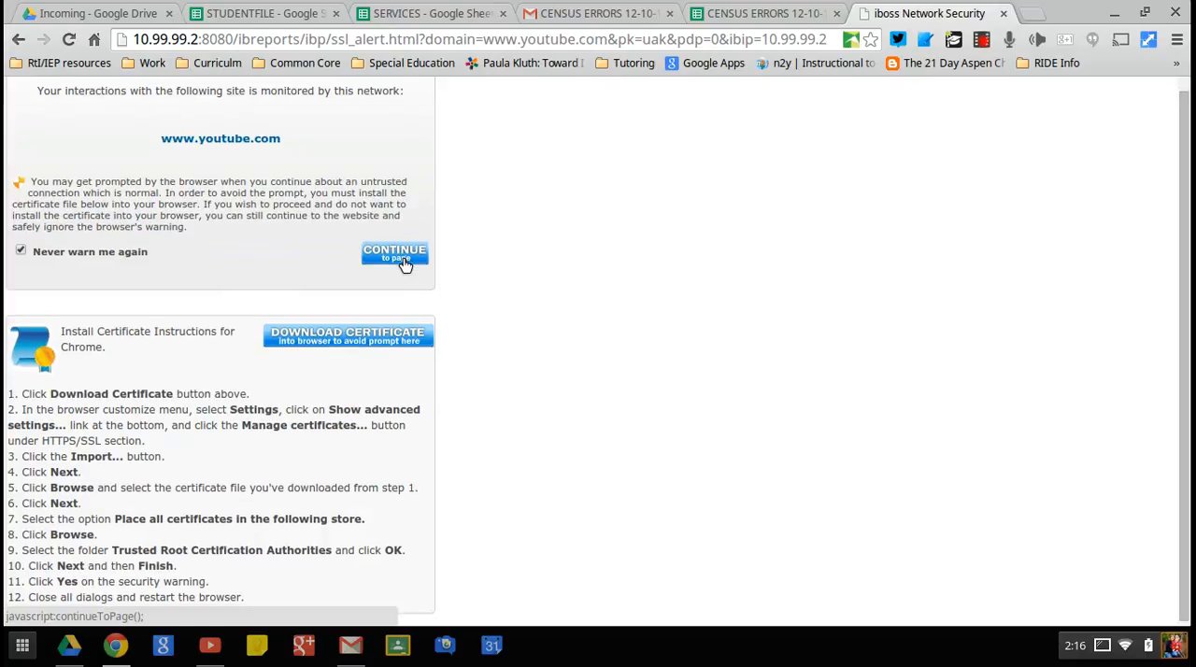
{"action": "left_click", "coordinate": [395, 254]}
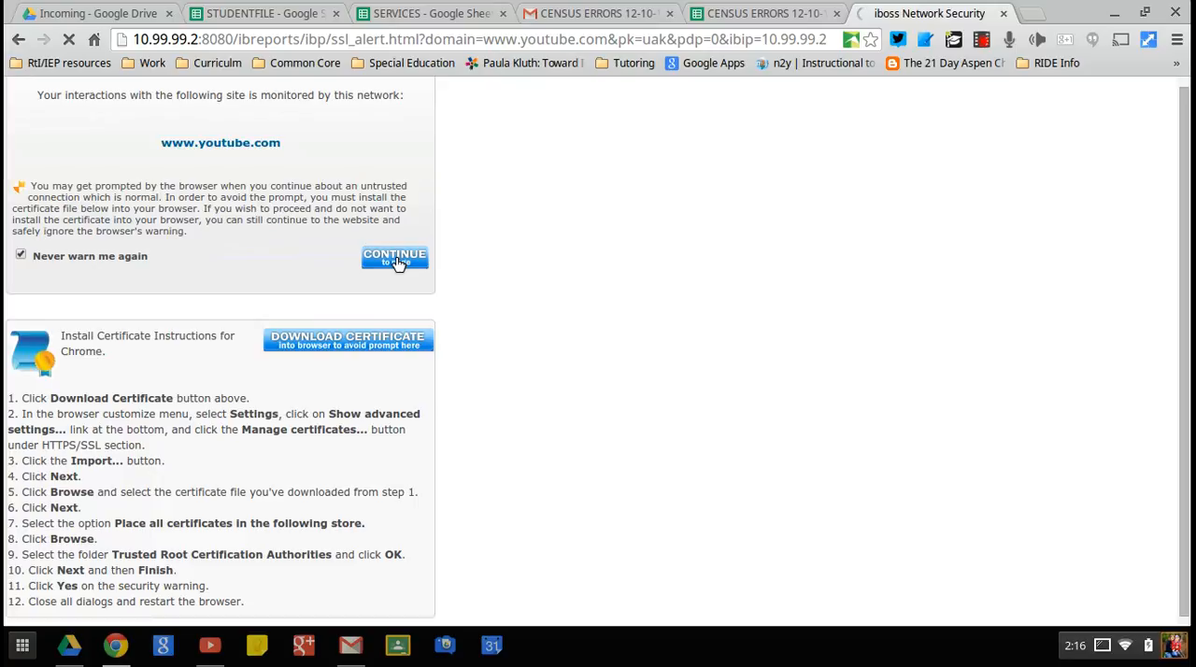
Step: Confirm CONTINUE once more so the YouTube homepage with 'Watch it again' loads
{"action": "left_click", "coordinate": [394, 254]}
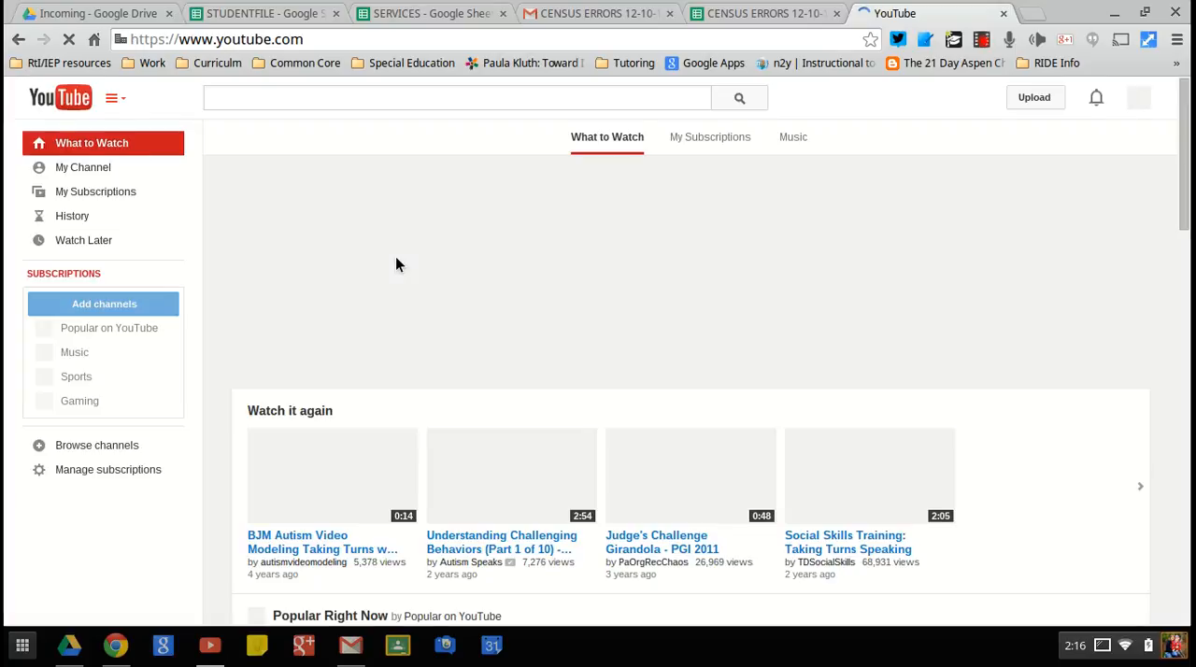